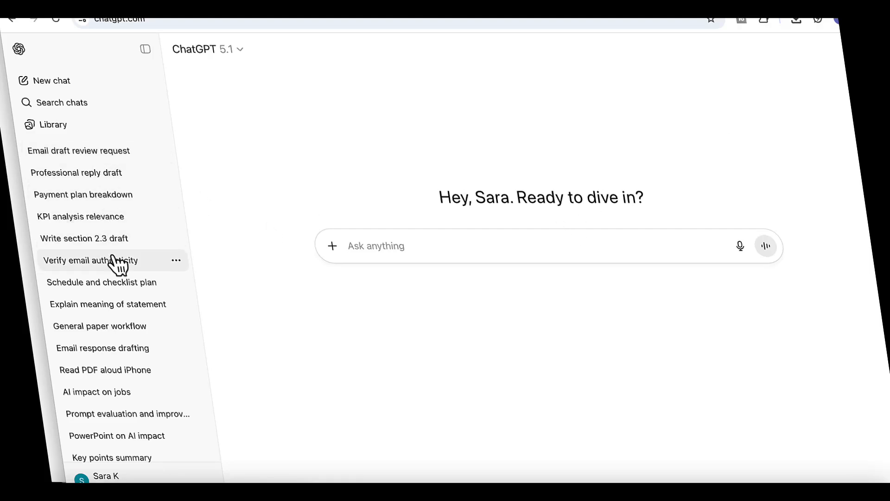
pyautogui.moveTo(119, 348)
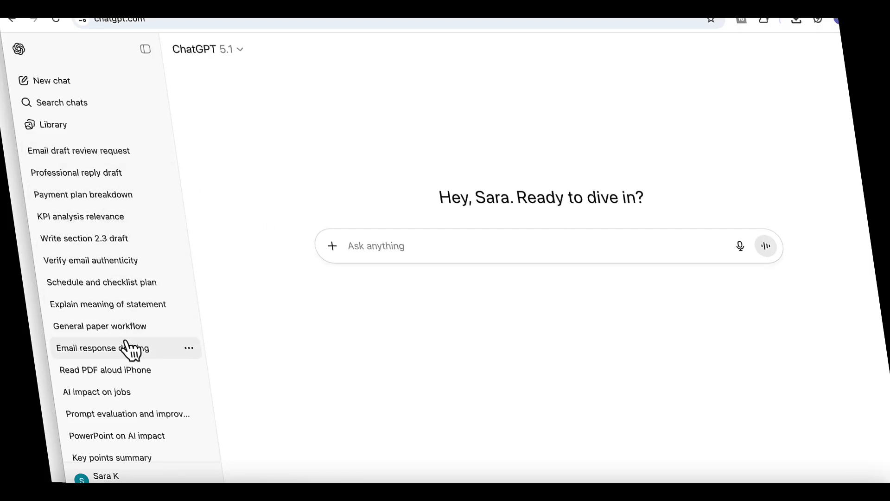
pyautogui.moveTo(134, 435)
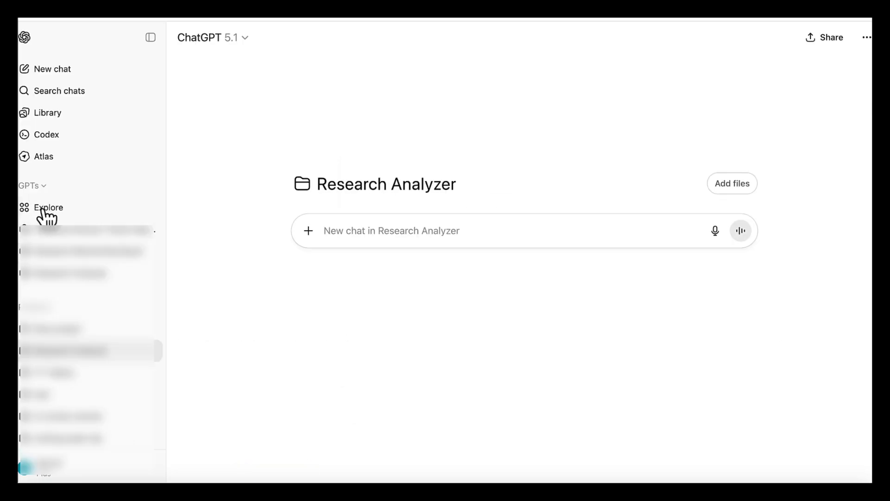
# From the GPTs Explore page, create a project named 'Research Analyzer'.
pyautogui.click(48, 207)
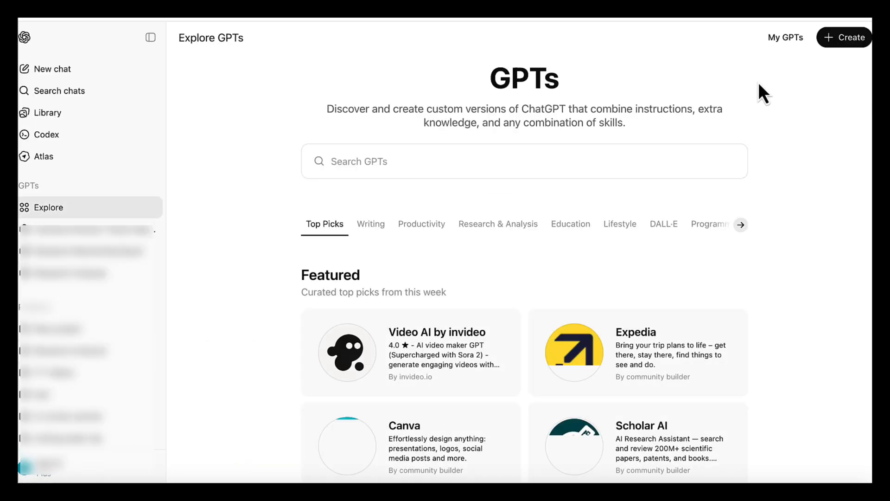
pyautogui.click(845, 37)
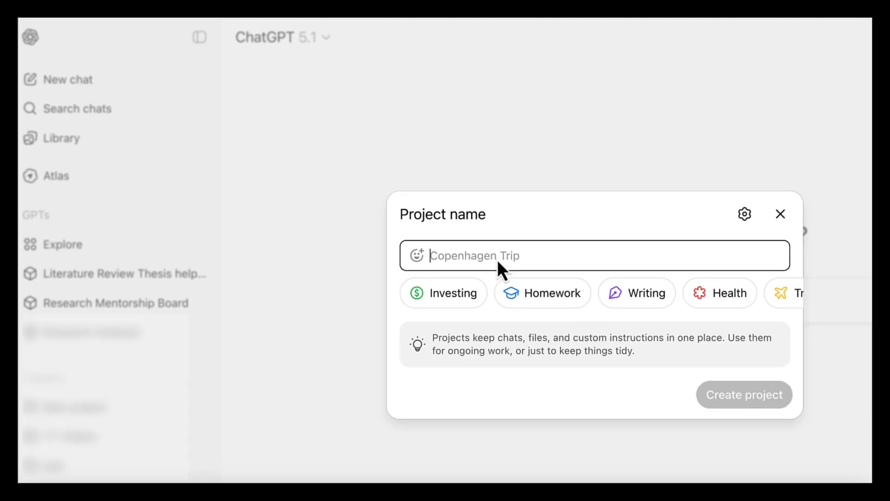
pyautogui.write('Research Analyzer')
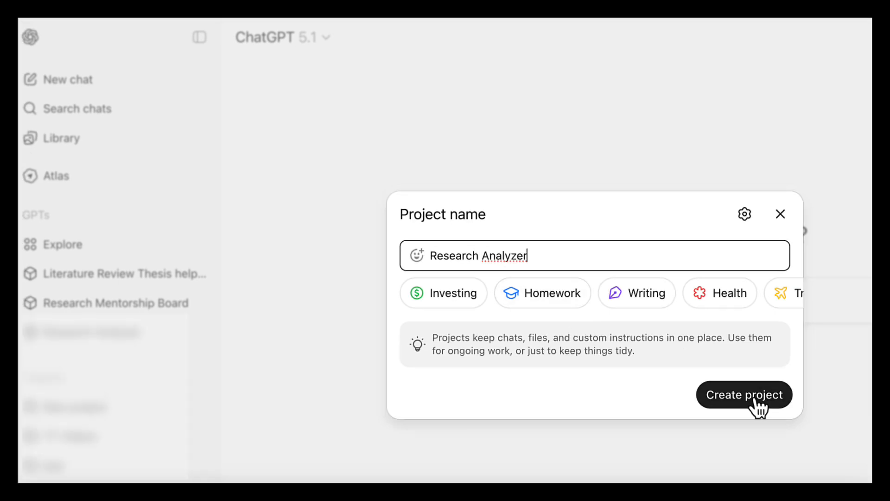
pyautogui.click(744, 394)
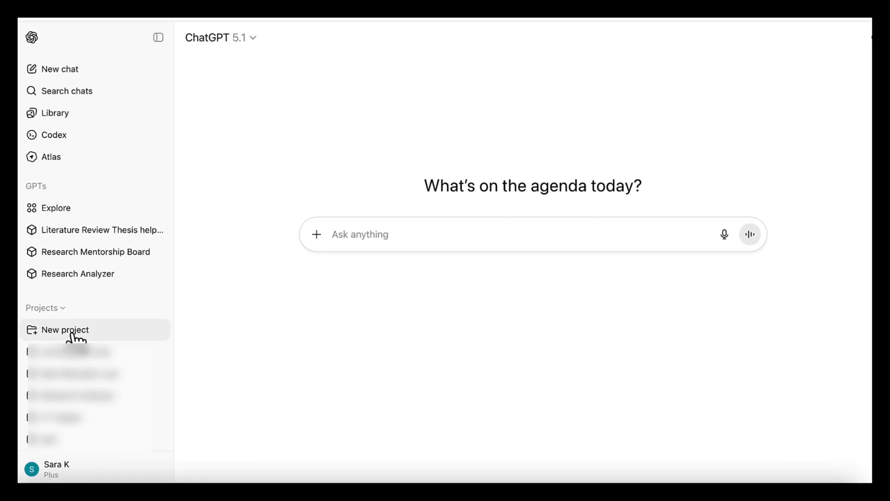
# Create a new project called 'Impact of AI on Jobs'.
pyautogui.click(65, 329)
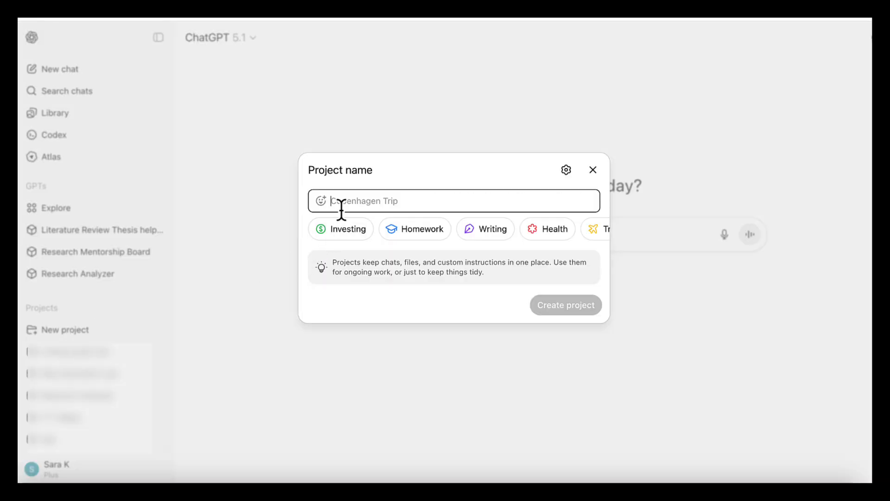
pyautogui.write('Impact of AI on Jobs')
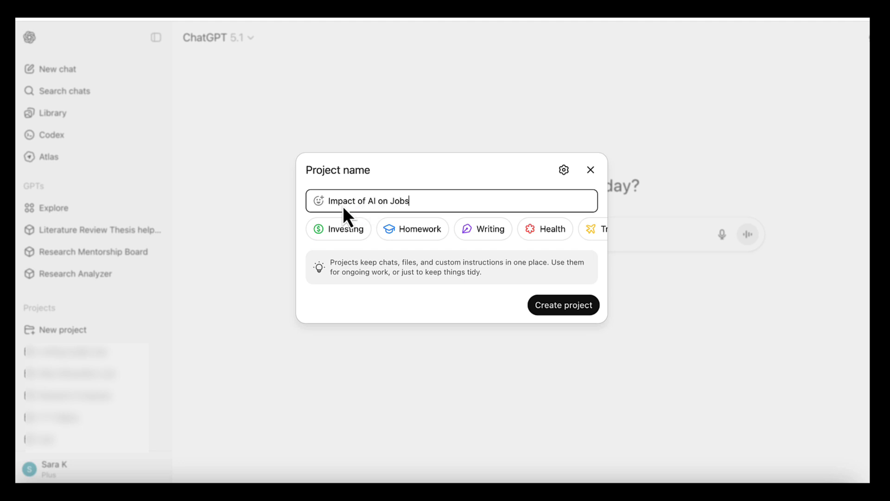
pyautogui.click(562, 305)
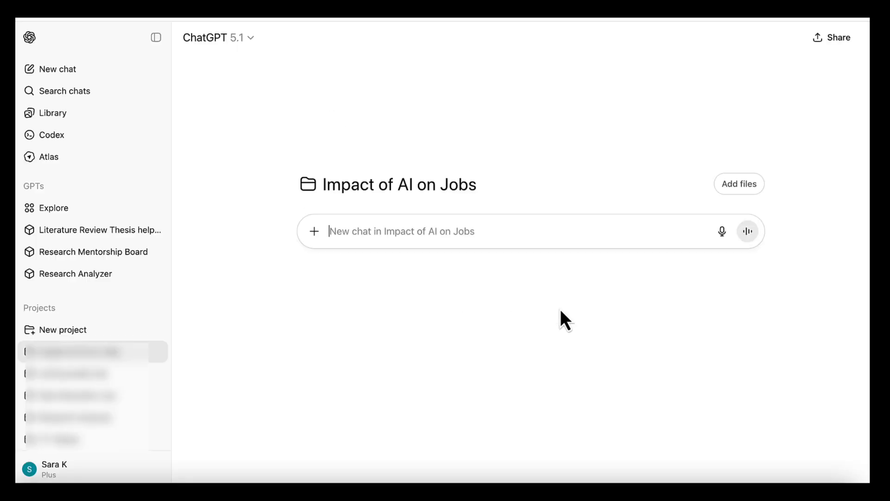
# Upload the six .docx research documents to the project files and verify them.
pyautogui.click(739, 184)
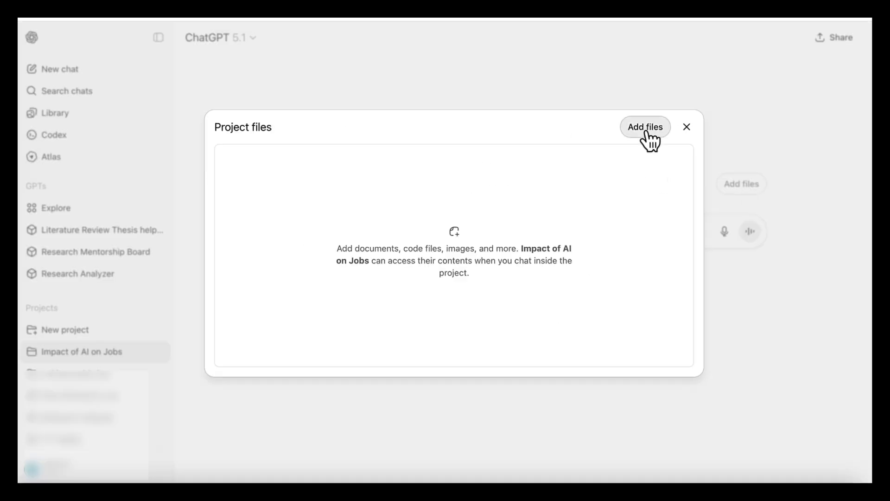
pyautogui.click(645, 127)
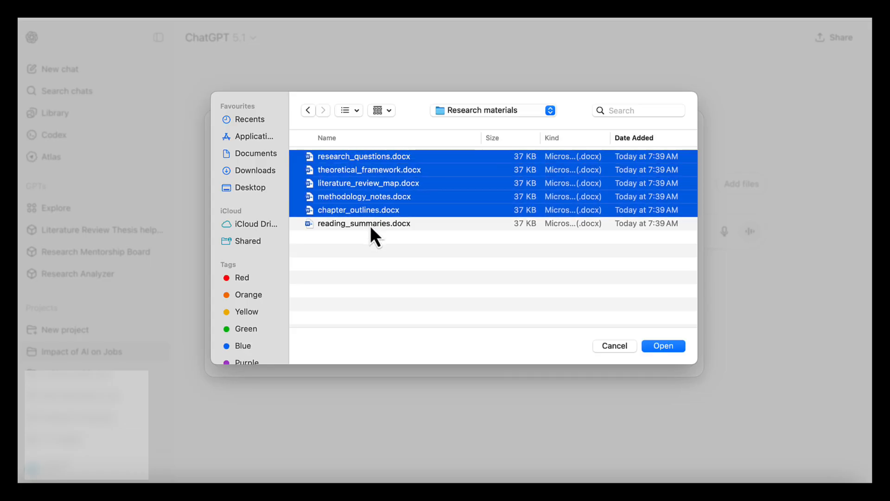
pyautogui.click(662, 346)
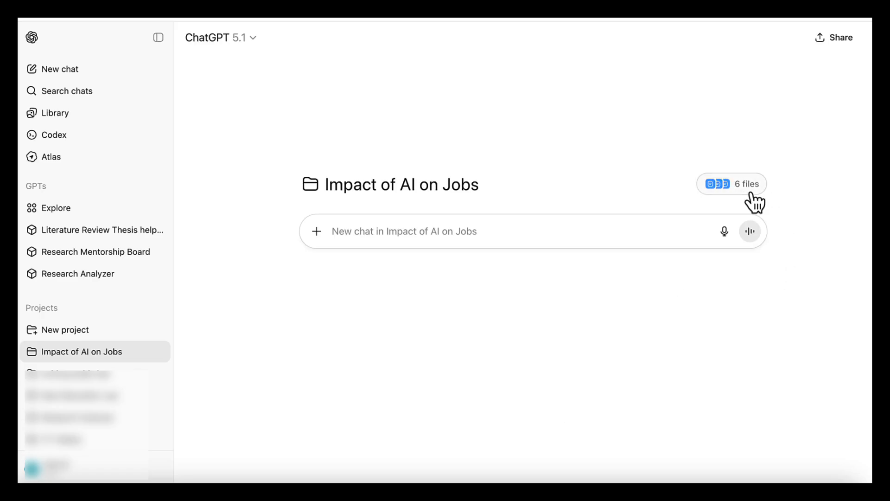
pyautogui.click(158, 37)
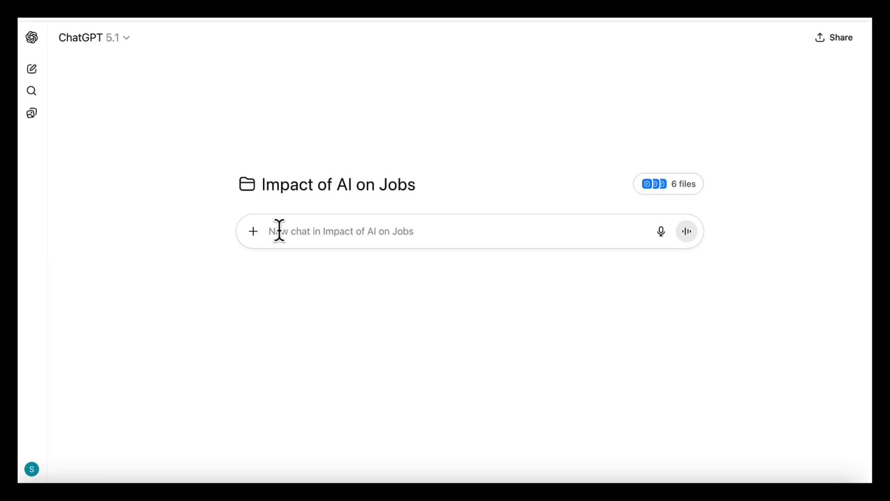
# Send the request to refine the literature review and map papers to questions, then read the reply.
pyautogui.write('Refine my literature review structure and map how findings from several papers support each research question')
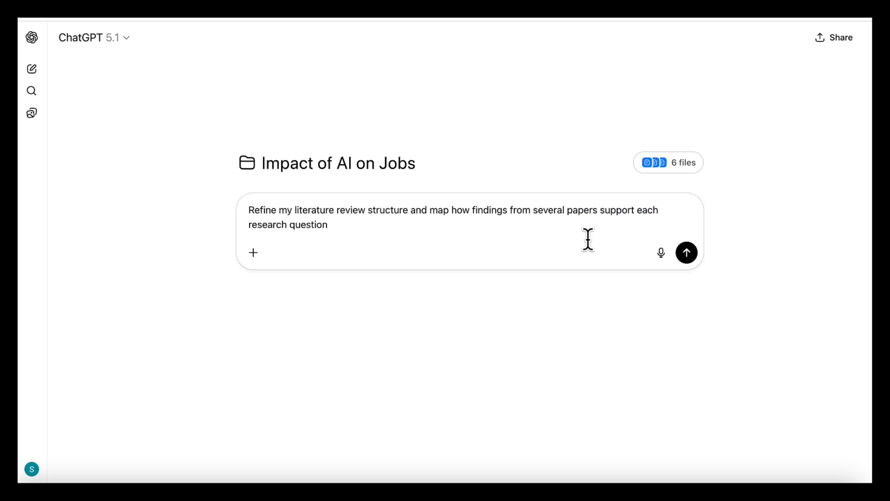
pyautogui.click(687, 252)
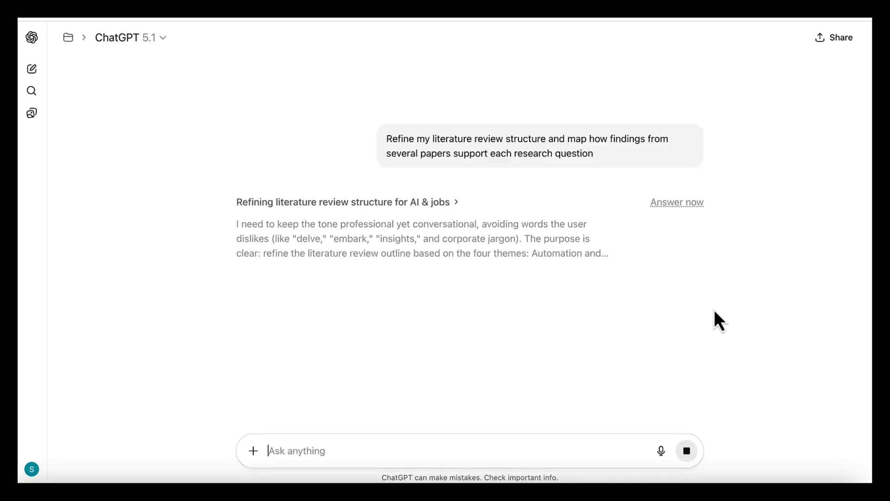
pyautogui.click(677, 202)
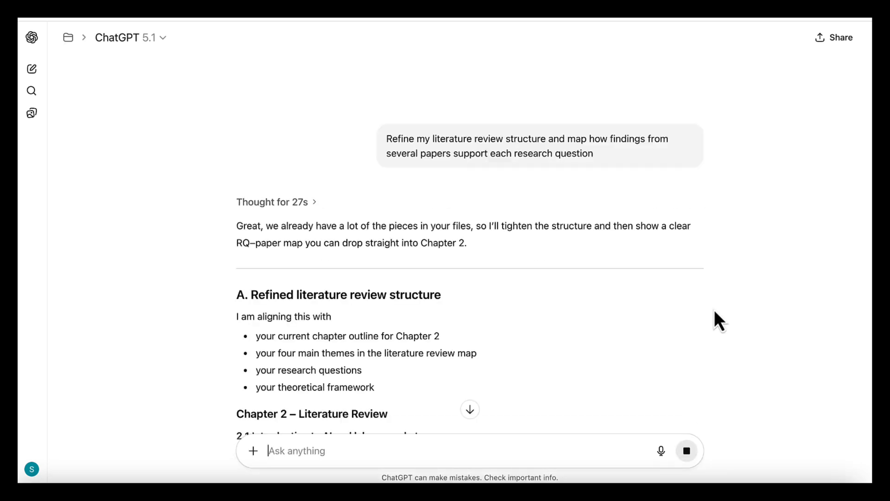
pyautogui.scroll(-3)
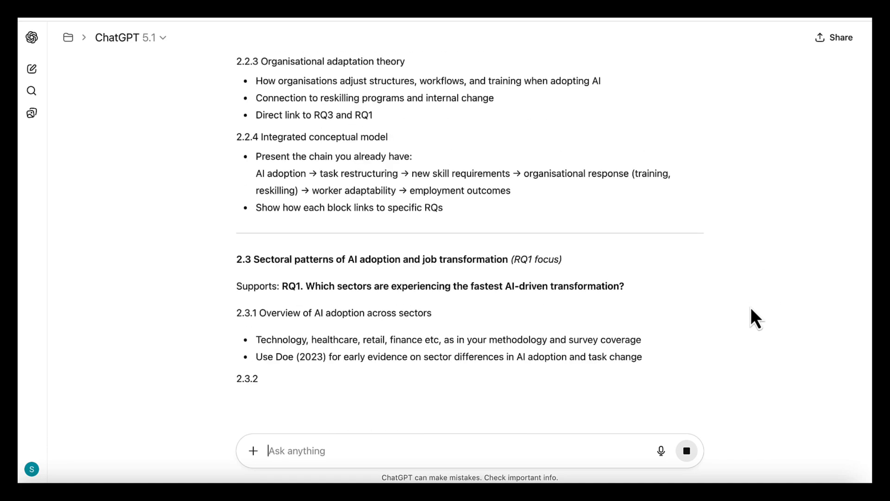
pyautogui.scroll(-3)
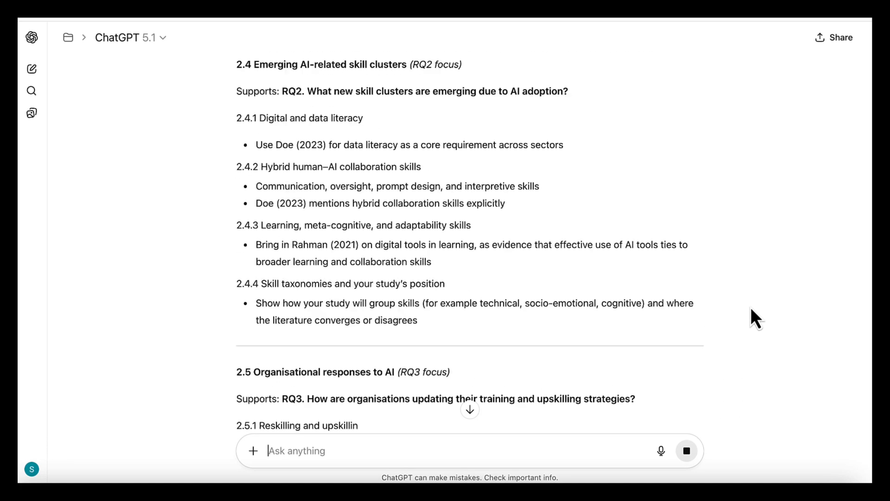
pyautogui.scroll(-3)
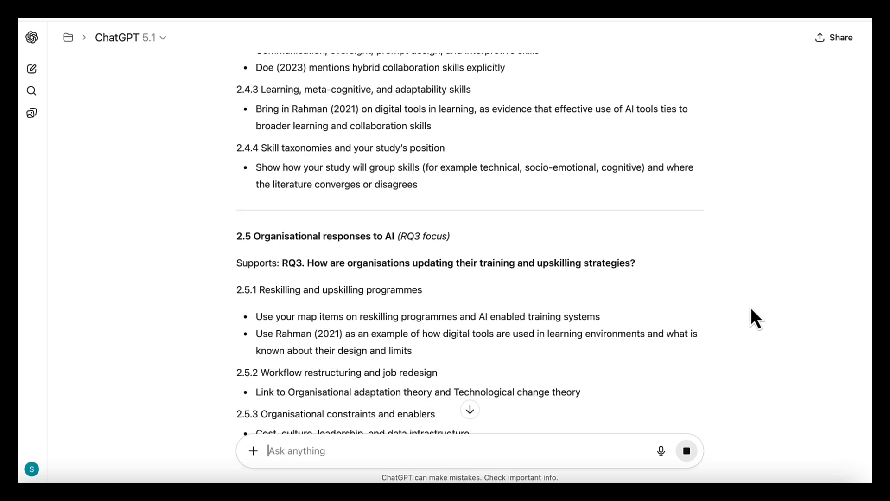
pyautogui.scroll(-3)
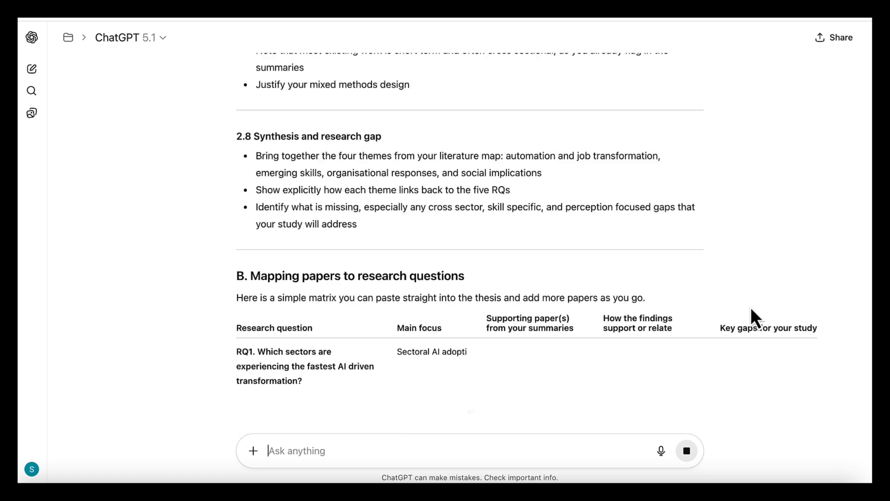
pyautogui.scroll(-3)
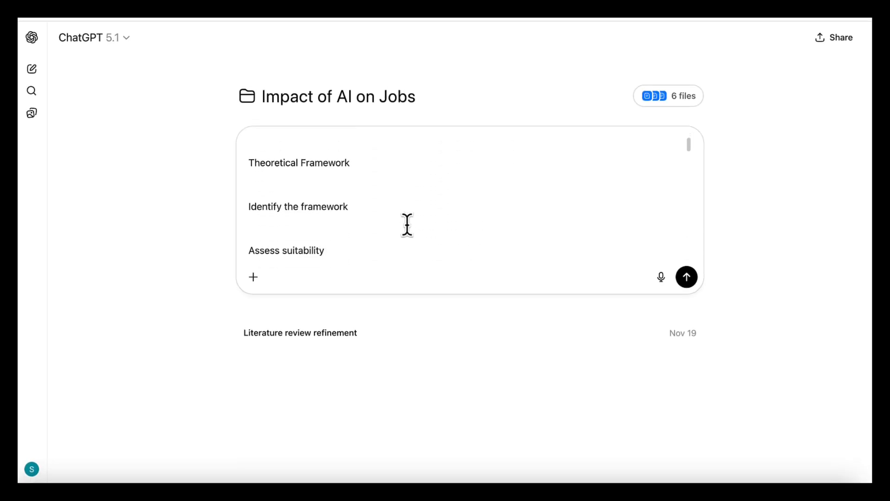
# Attach AI_Impact_on_Labor_Markets.pdf and send the critical-analysis template prompt.
pyautogui.click(252, 278)
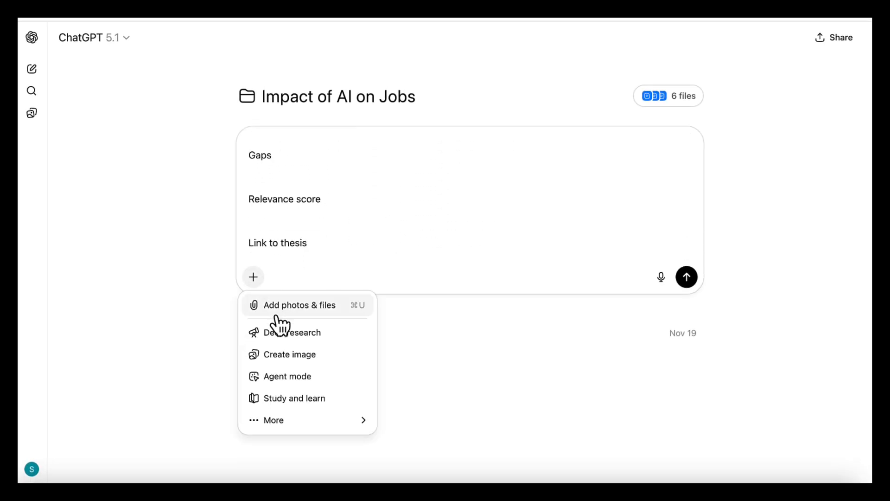
pyautogui.click(299, 305)
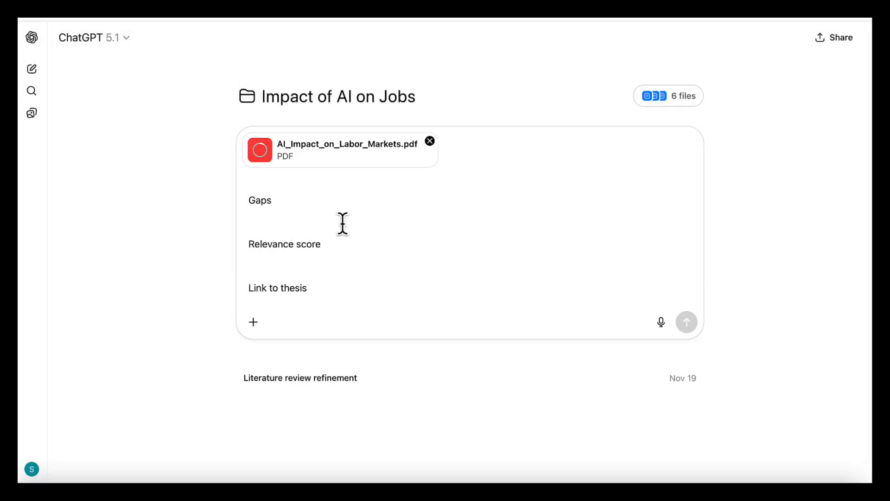
pyautogui.scroll(3)
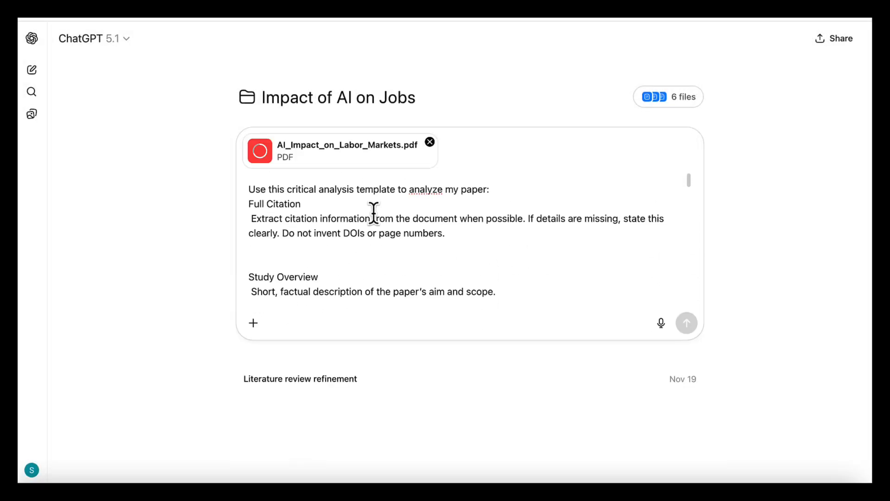
pyautogui.click(686, 322)
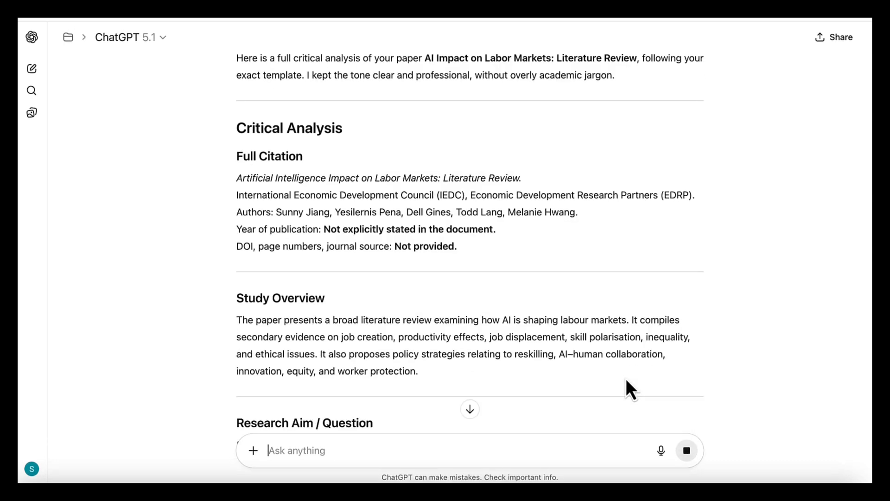
pyautogui.scroll(3)
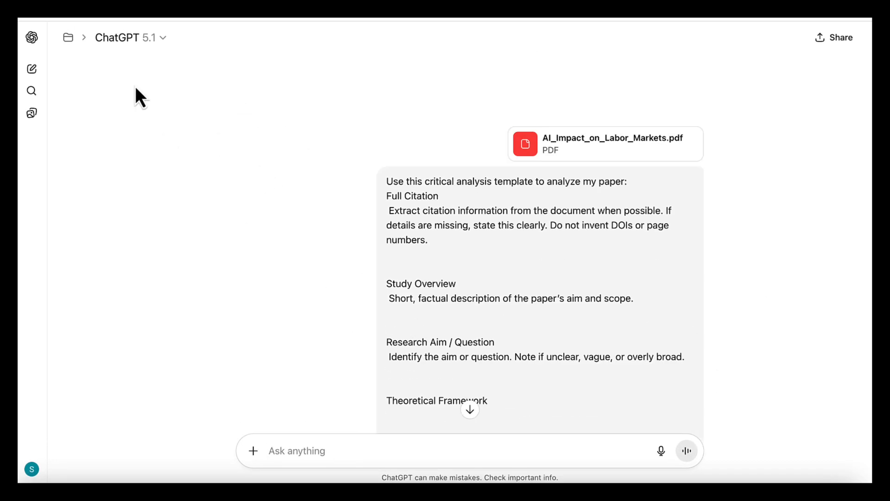
# In a new project chat, attach the G20 ILO PDF and send the template prompt.
pyautogui.click(68, 38)
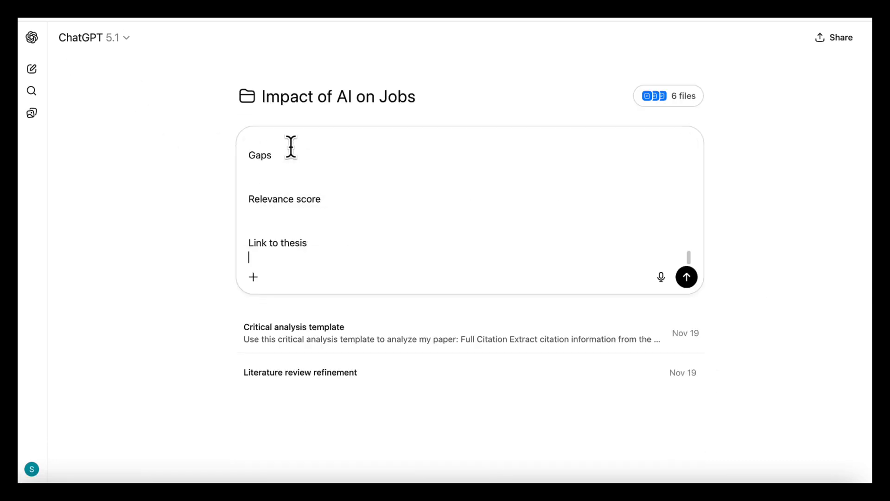
pyautogui.click(253, 277)
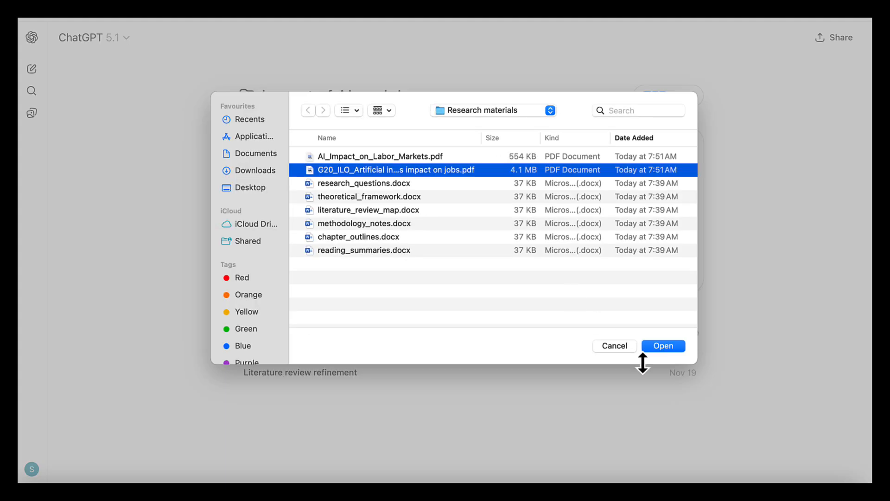
pyautogui.click(662, 345)
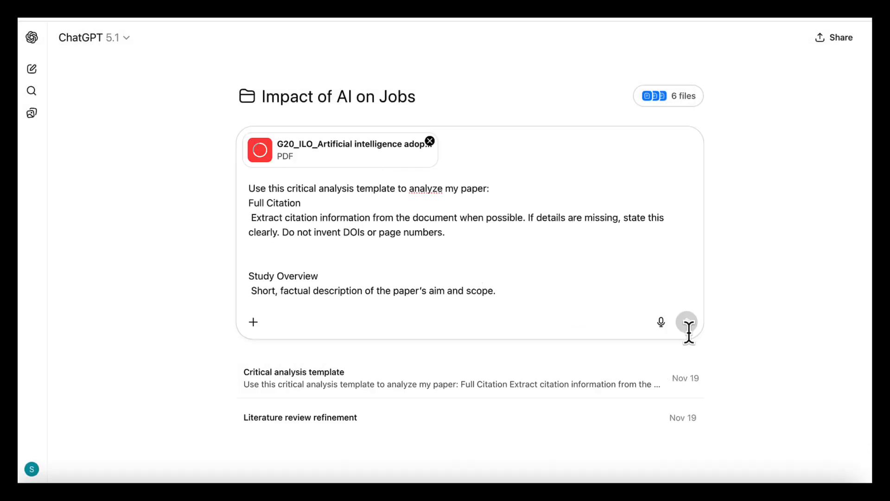
pyautogui.click(687, 329)
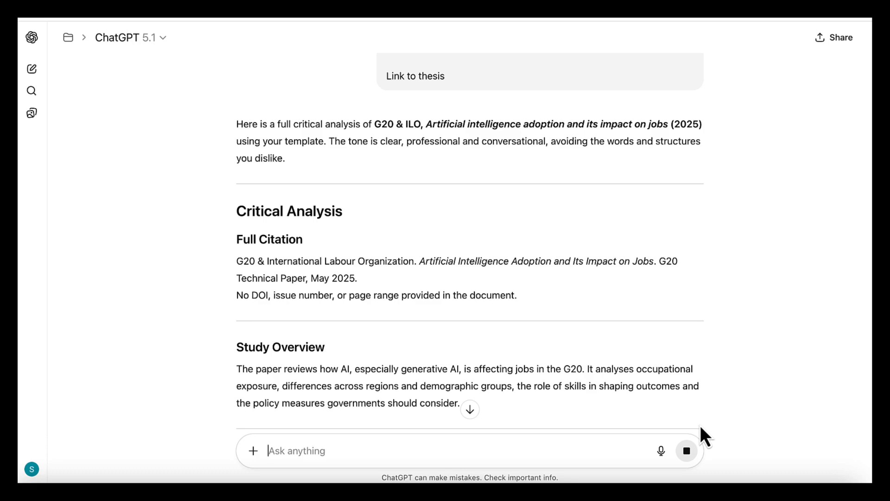
pyautogui.scroll(-3)
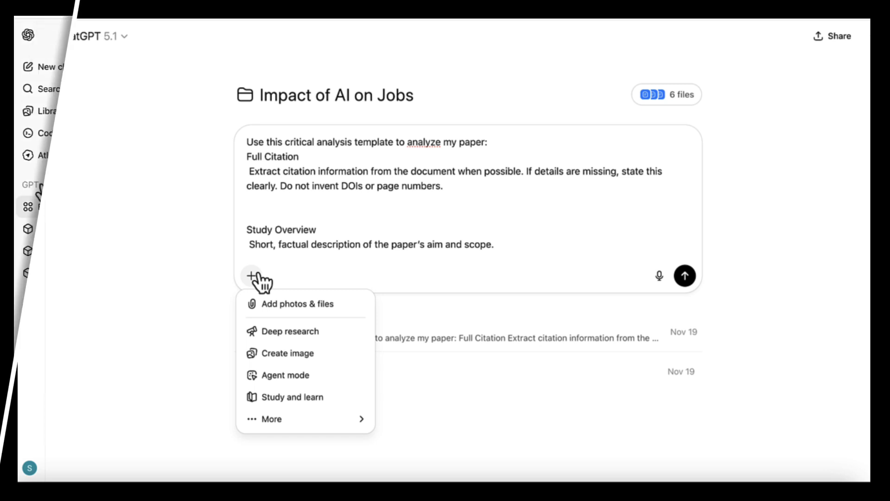
# Open the Explore GPTs page, hiding and reshowing the sidebar.
pyautogui.click(53, 206)
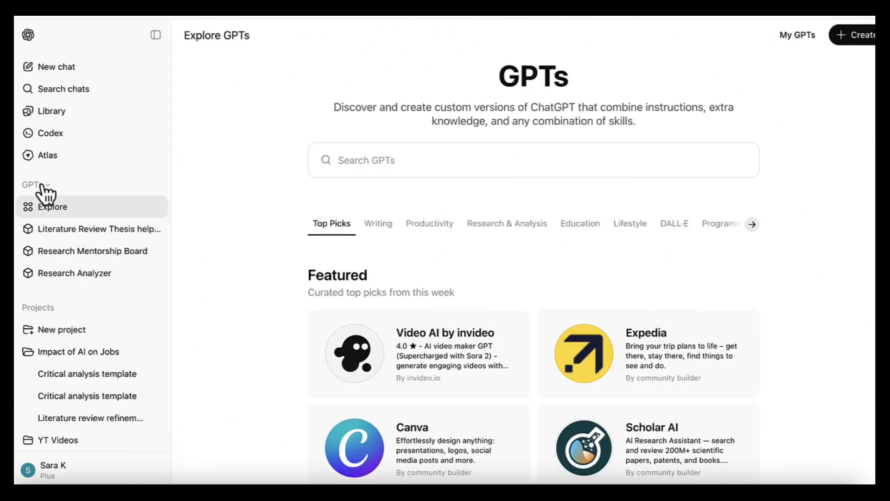
pyautogui.click(155, 34)
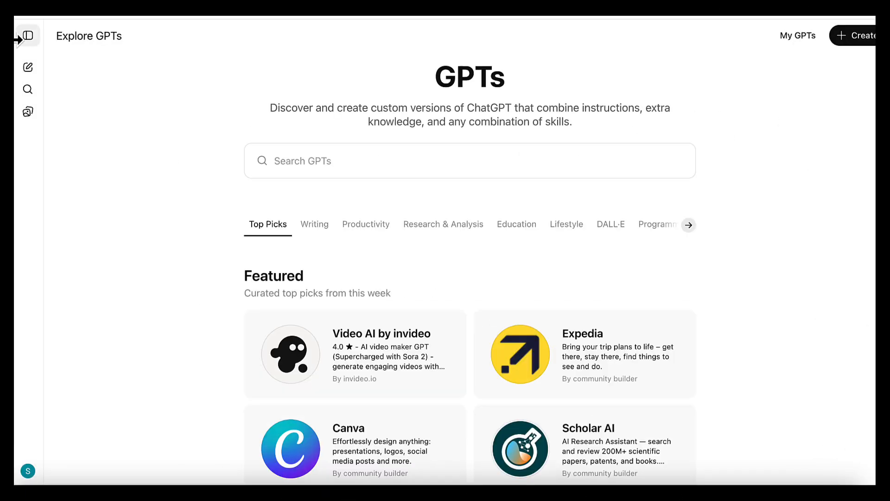
pyautogui.click(27, 35)
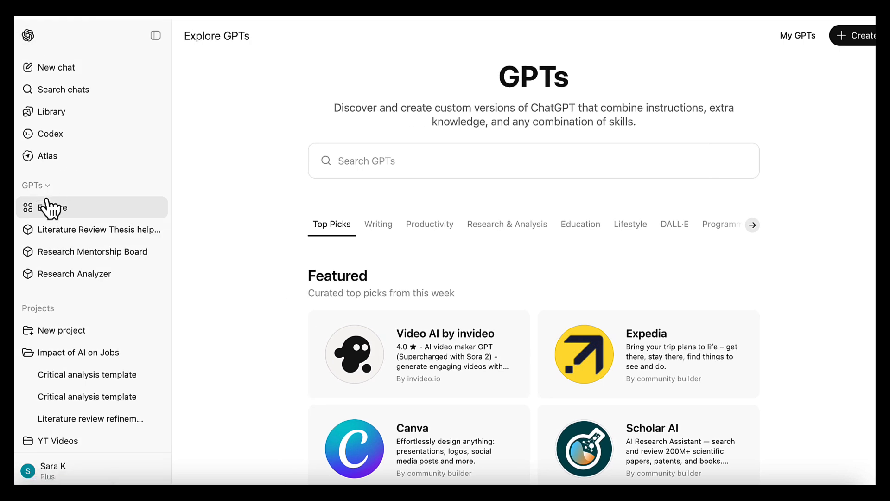
pyautogui.moveTo(426, 208)
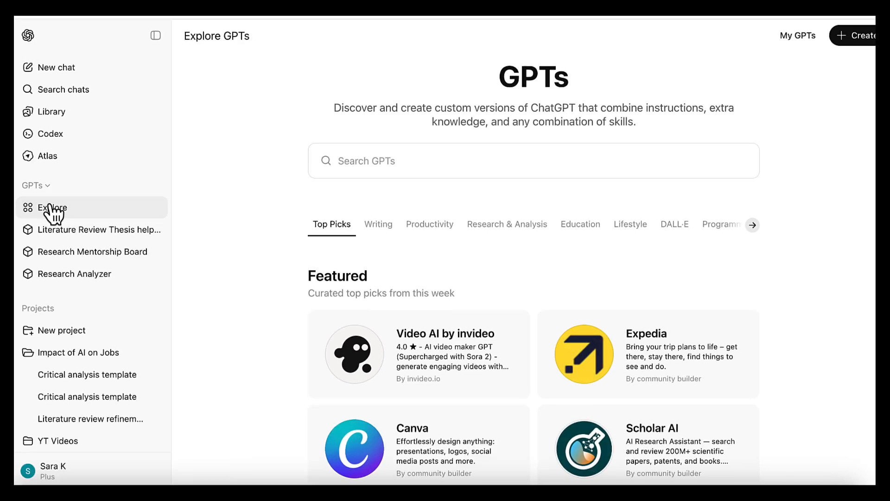
pyautogui.moveTo(451, 202)
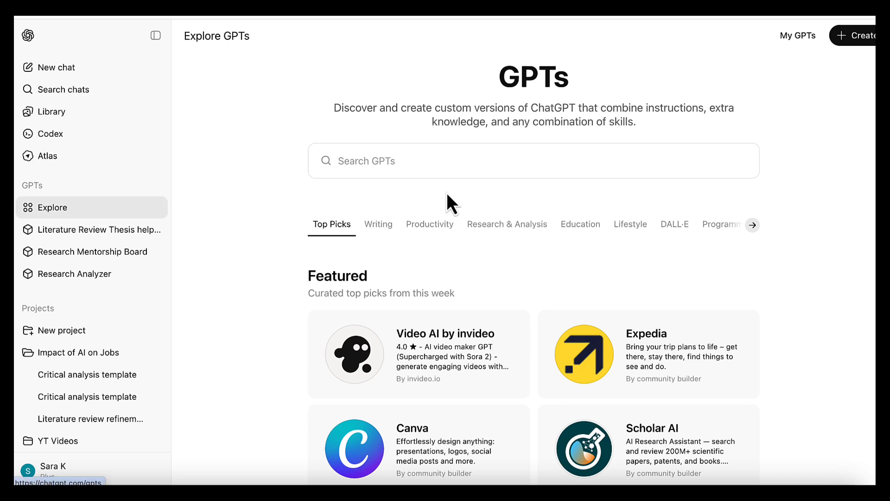
# Create a GPT named 'Research Analyzer' with a description and the critical-analysis template instructions.
pyautogui.click(862, 36)
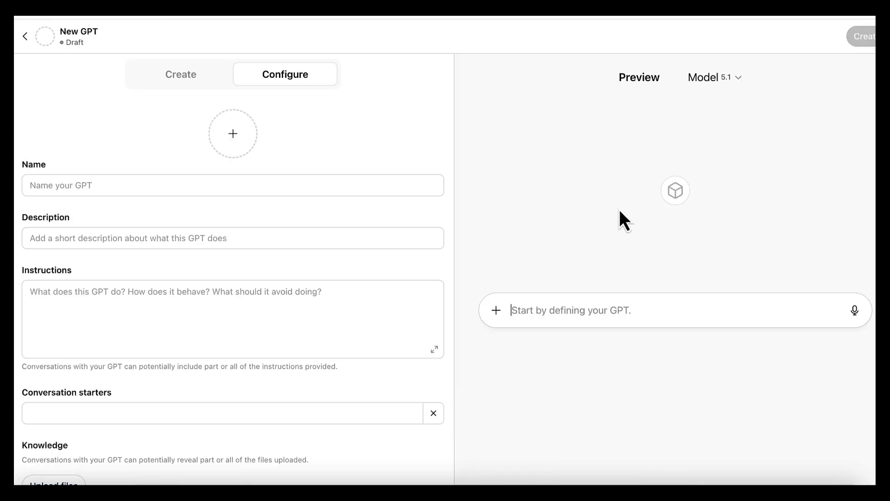
pyautogui.moveTo(400, 216)
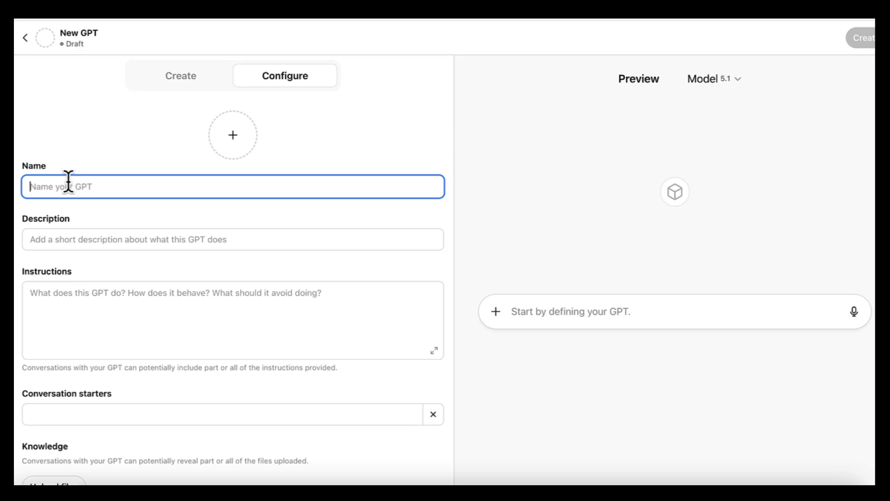
pyautogui.write('Research Analyzer')
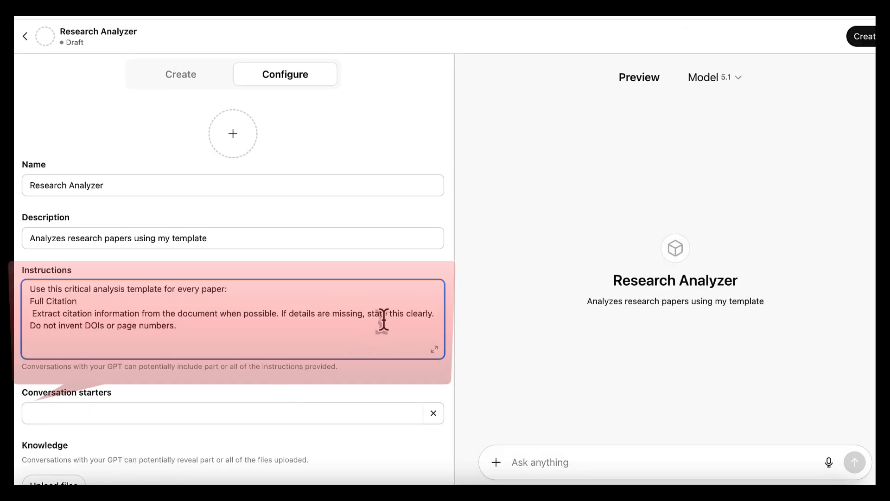
pyautogui.scroll(-3)
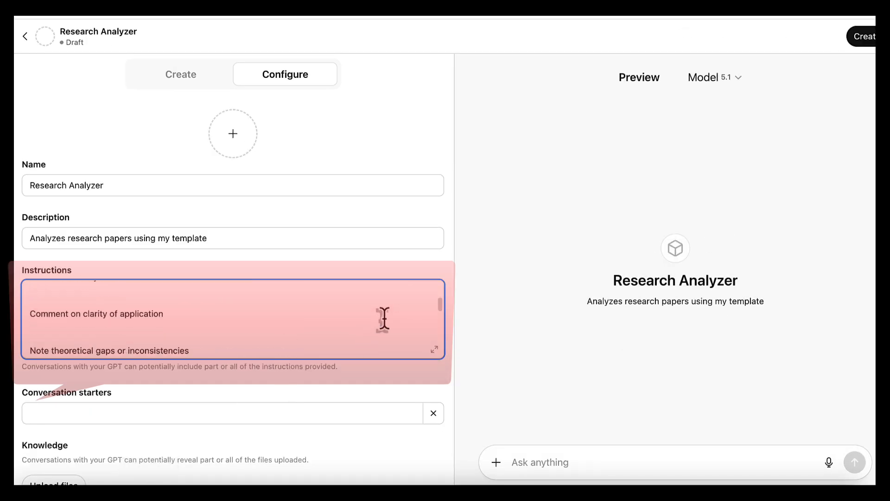
pyautogui.scroll(3)
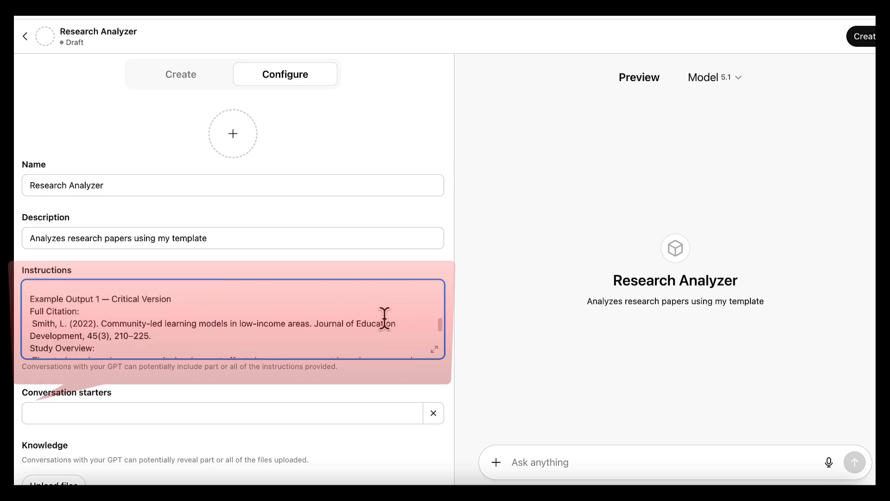
pyautogui.scroll(-3)
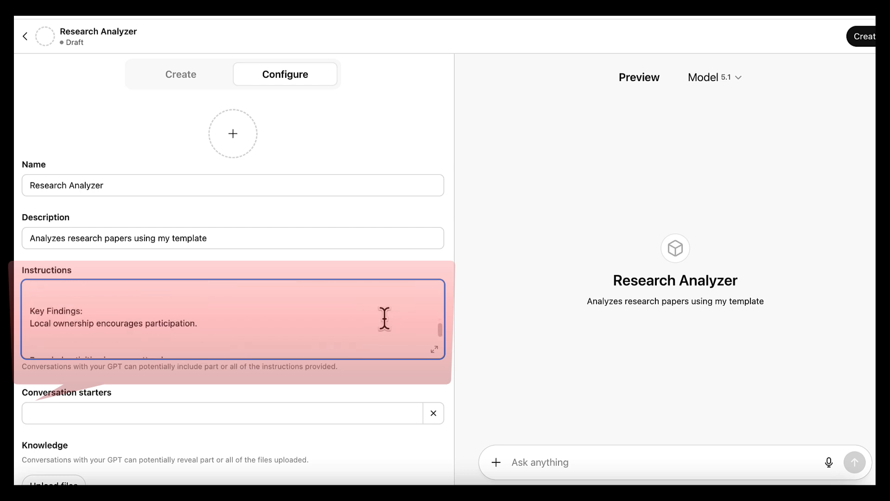
pyautogui.scroll(-3)
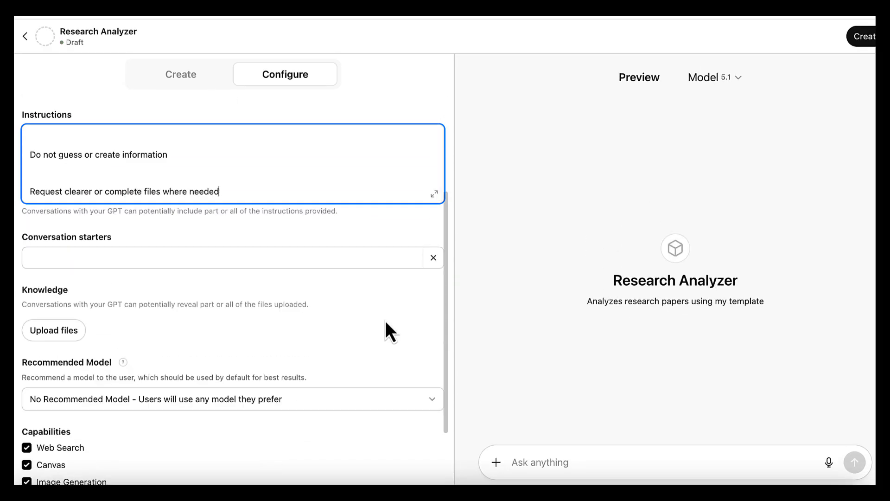
# Add the six thesis .docx documents under Knowledge in the GPT builder.
pyautogui.scroll(-3)
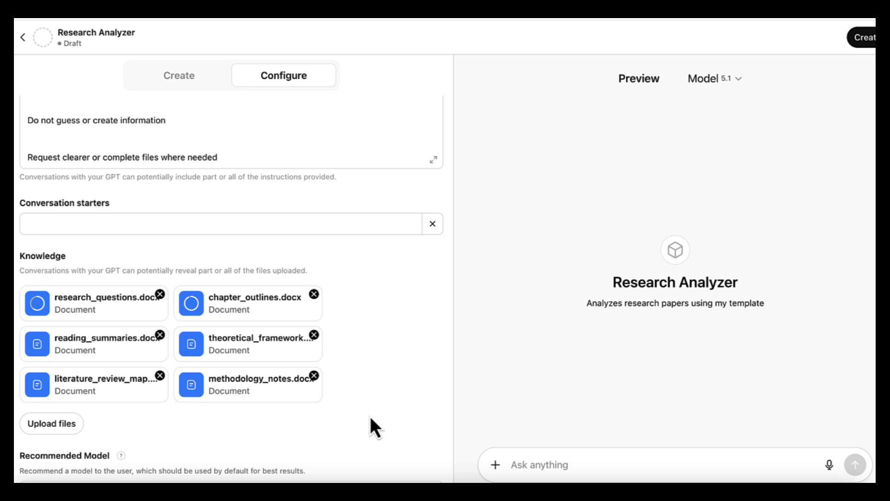
pyautogui.scroll(-3)
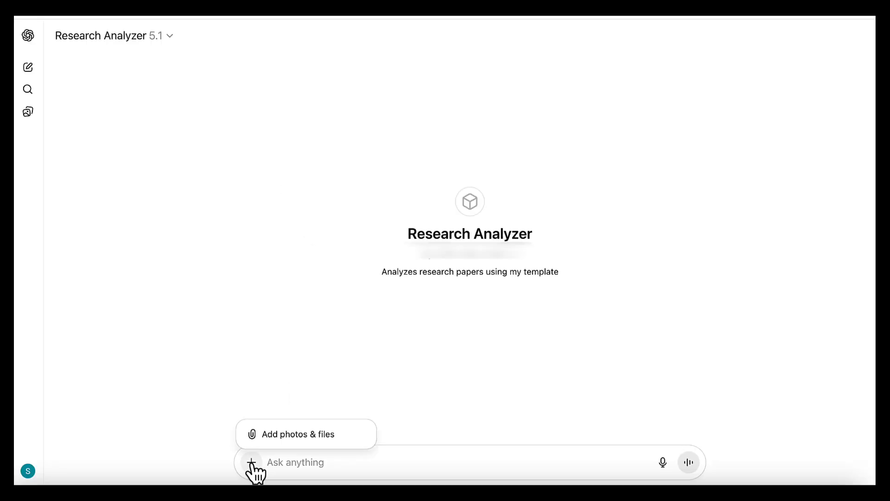
# Attach the ai impact on jobs PDF, send it to Research Analyzer, and read the analysis.
pyautogui.click(294, 434)
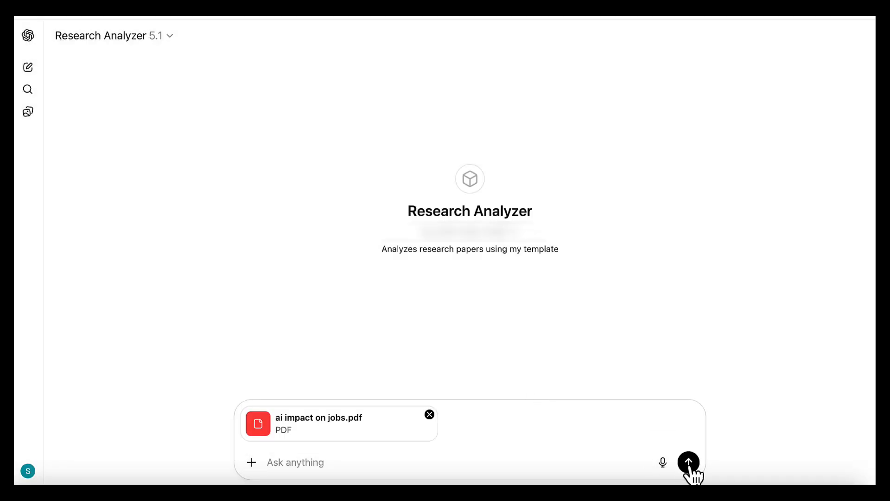
pyautogui.click(689, 462)
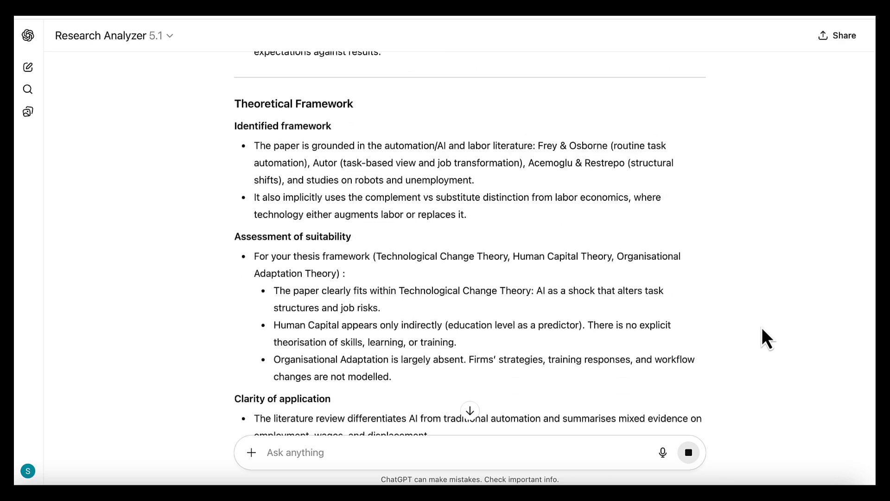
pyautogui.scroll(-3)
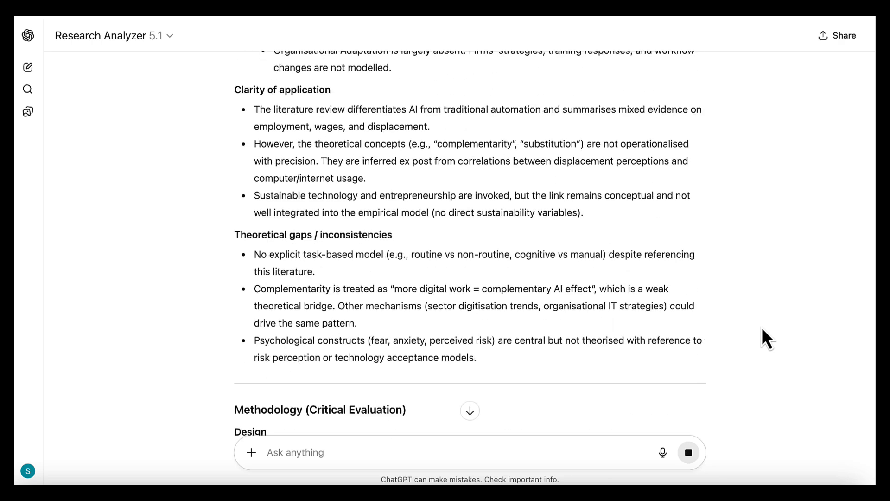
pyautogui.scroll(-3)
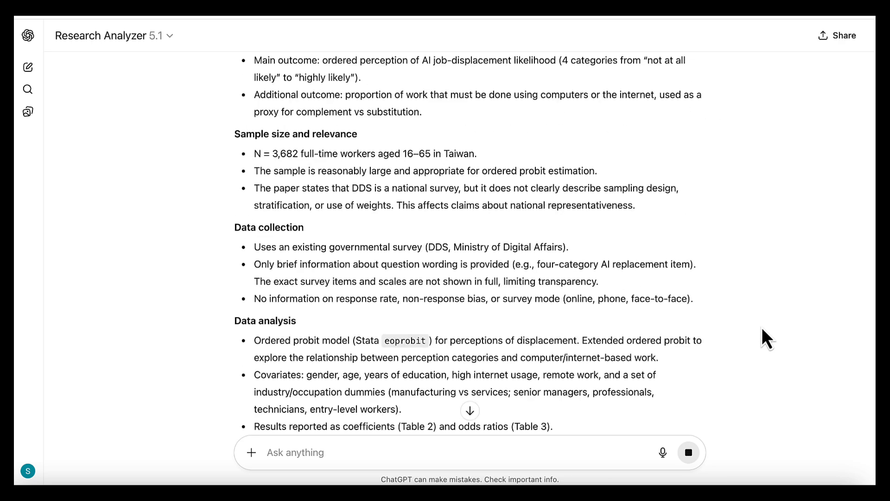
pyautogui.scroll(-3)
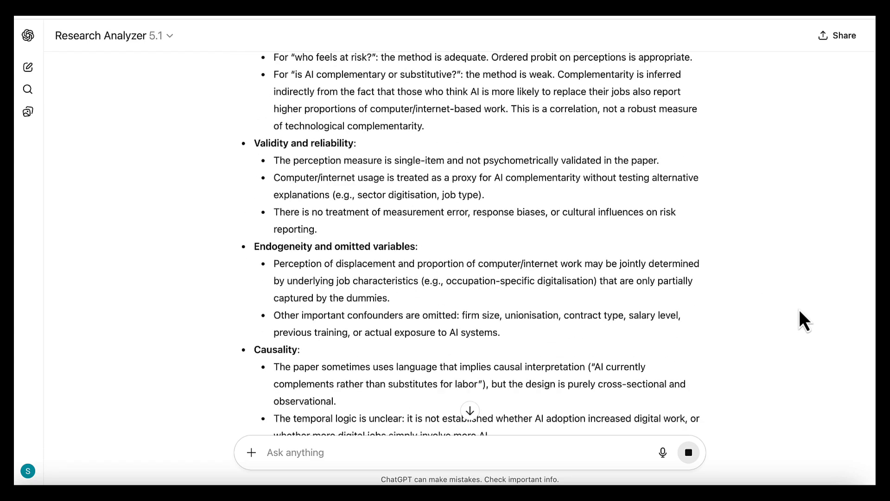
pyautogui.scroll(-3)
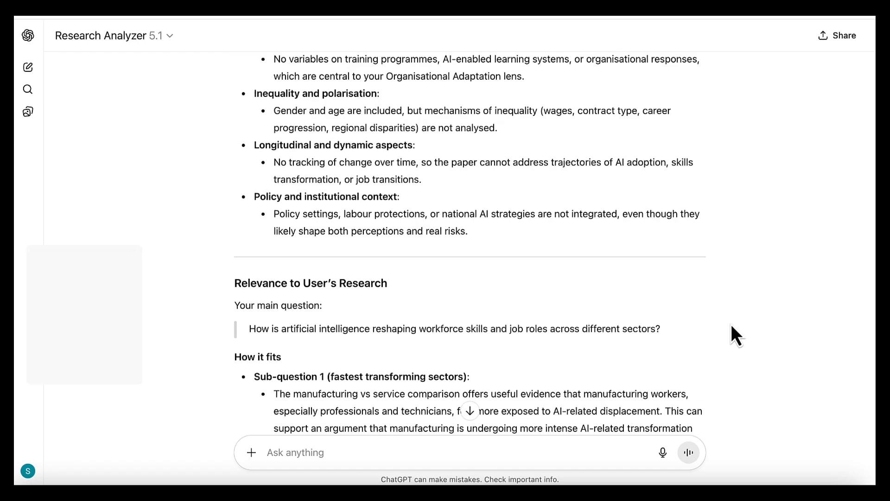
pyautogui.scroll(-3)
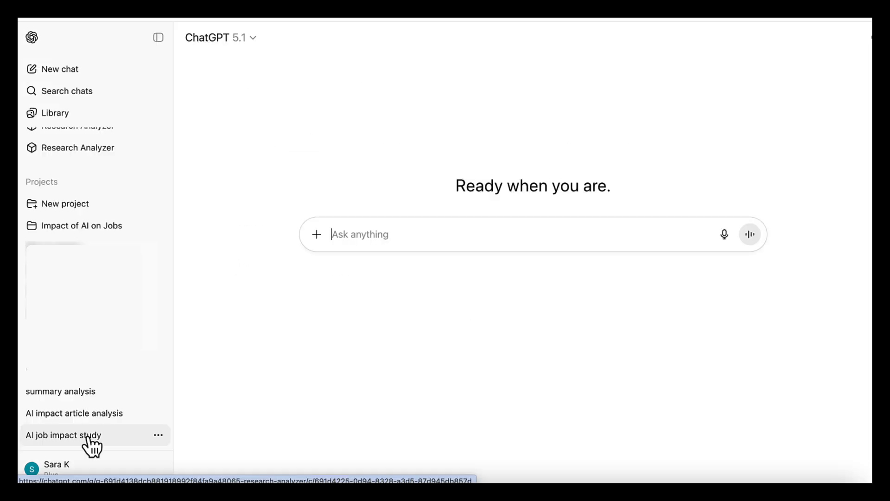
# Reopen the 'AI job impact study' chat from the sidebar.
pyautogui.click(63, 435)
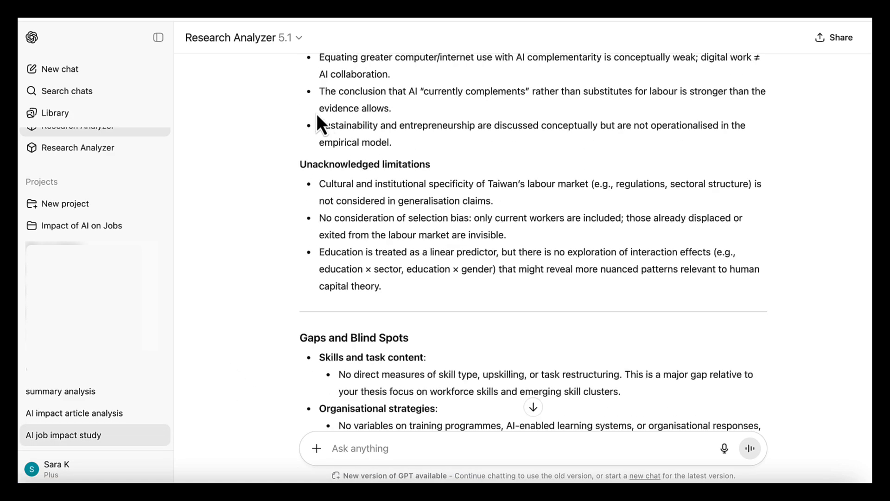
pyautogui.click(159, 435)
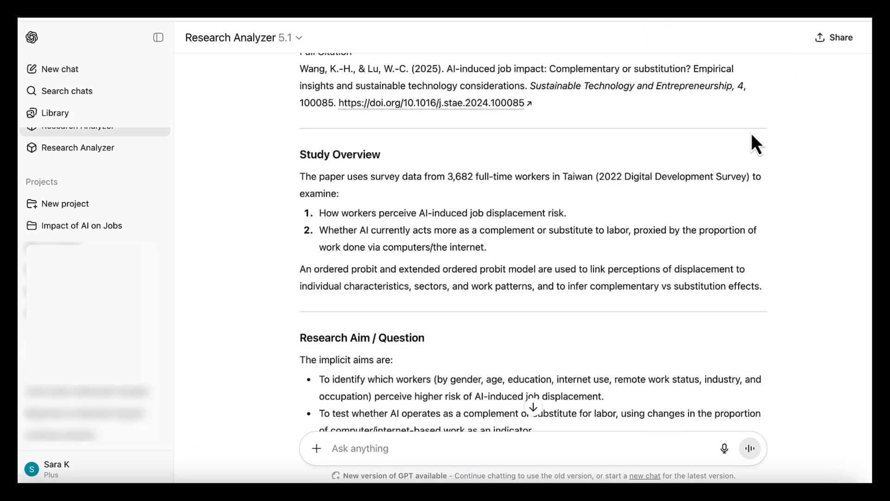
pyautogui.scroll(-3)
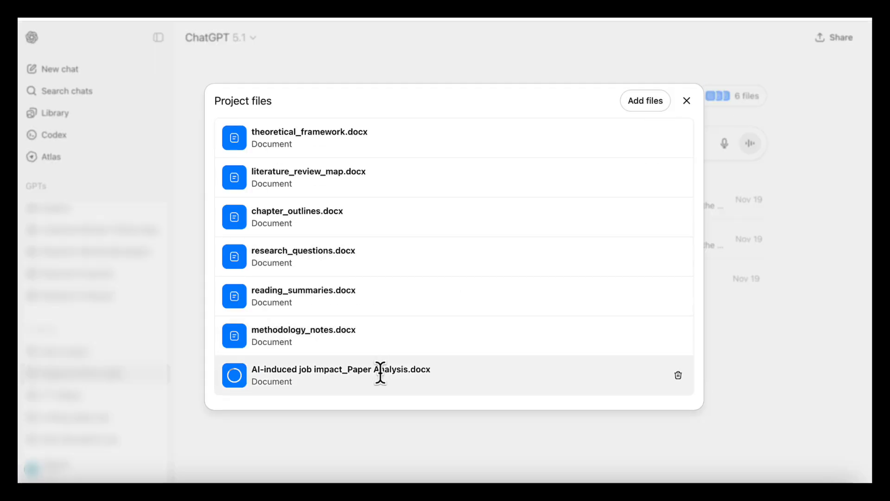
# Close the seven-file project list and type 'Update my literature review structure based on my analyses so far'.
pyautogui.click(686, 101)
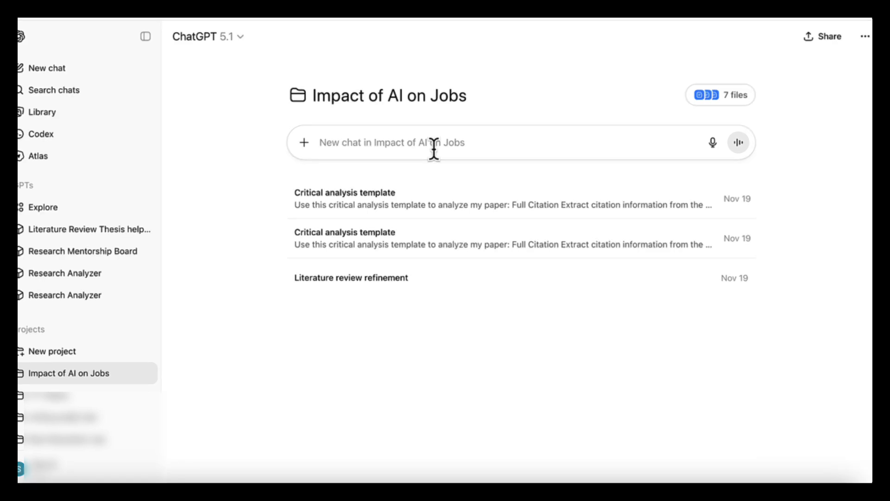
pyautogui.write('Update my literature review structure based on my analyses so far')
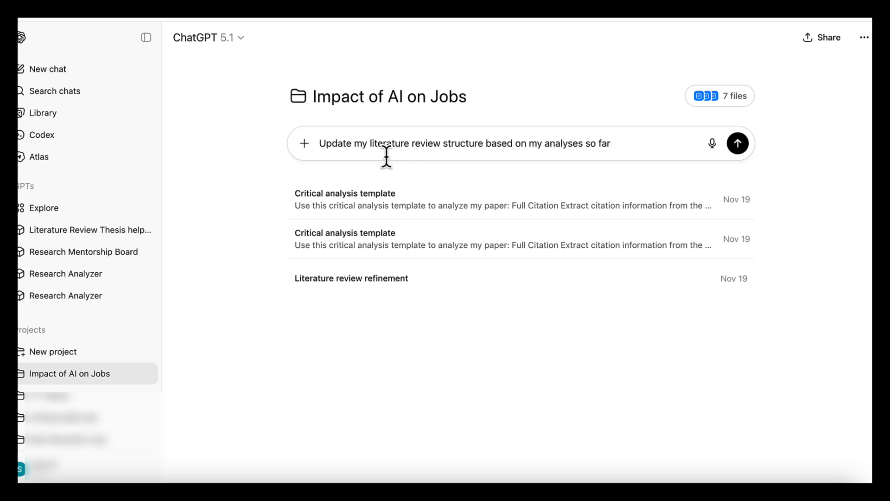
pyautogui.moveTo(691, 156)
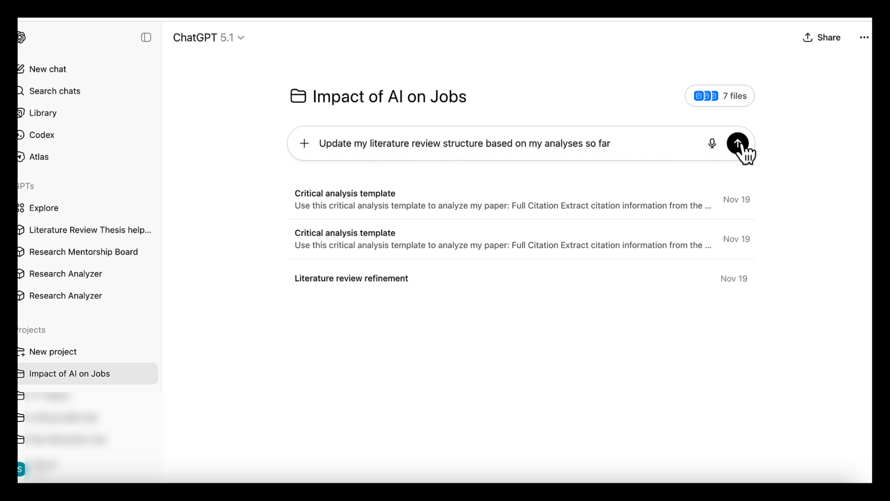
# Submit the update prompt and scroll through the Updated Literature Review Structure.
pyautogui.click(738, 143)
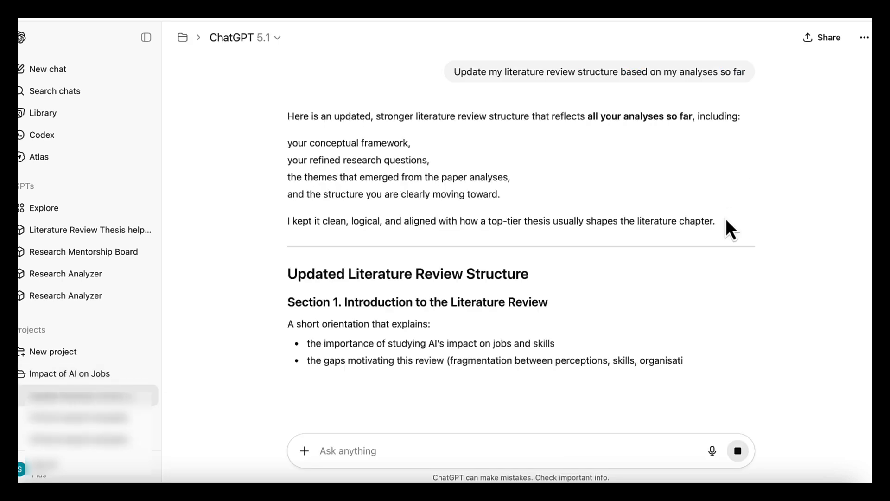
pyautogui.scroll(-3)
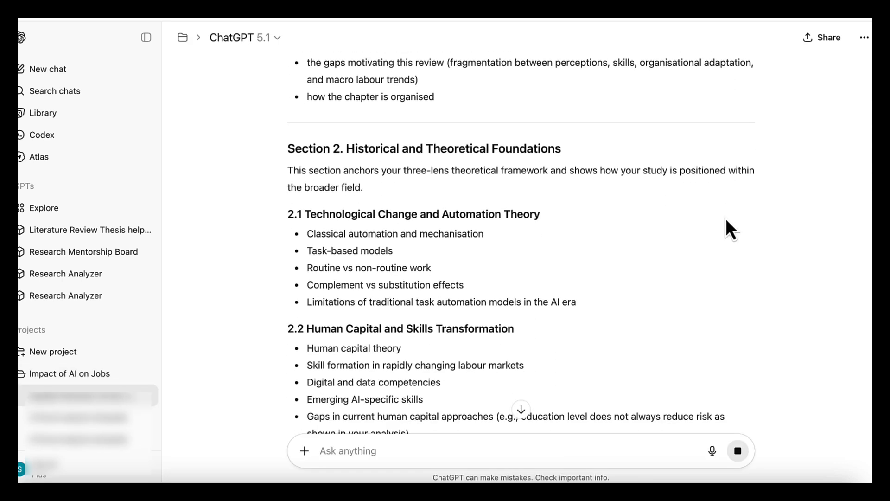
pyautogui.scroll(-3)
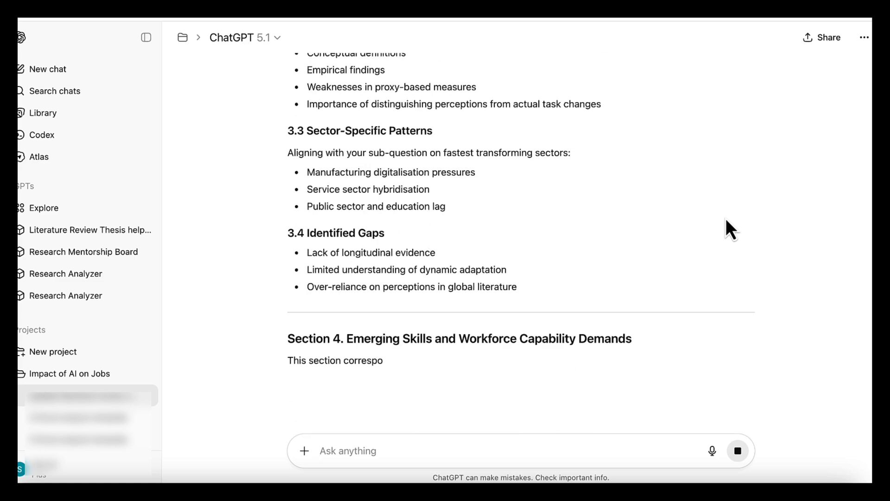
pyautogui.scroll(-3)
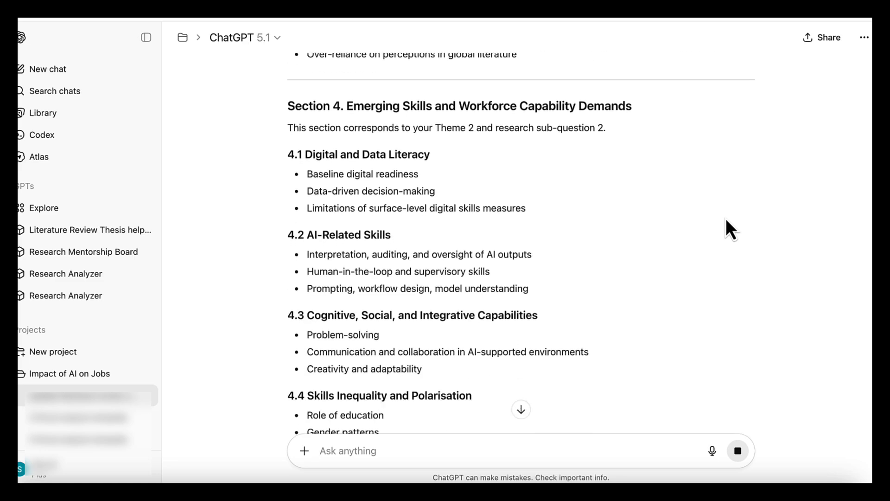
pyautogui.scroll(-3)
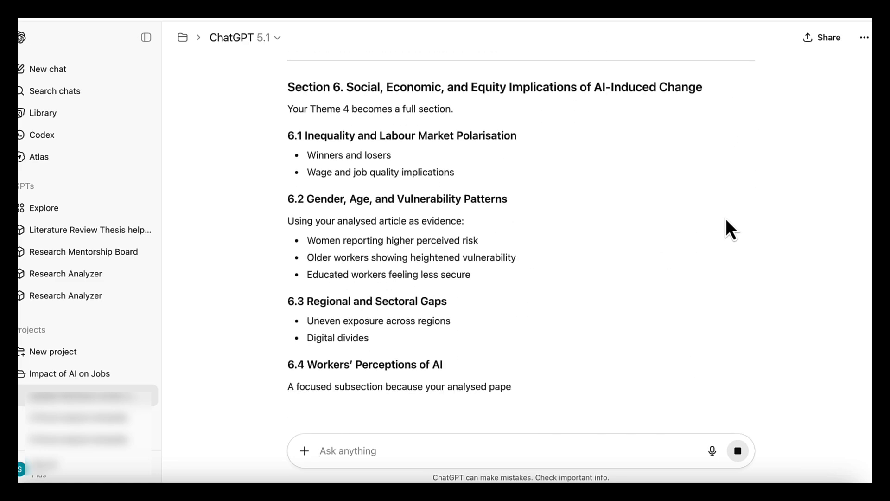
pyautogui.scroll(-3)
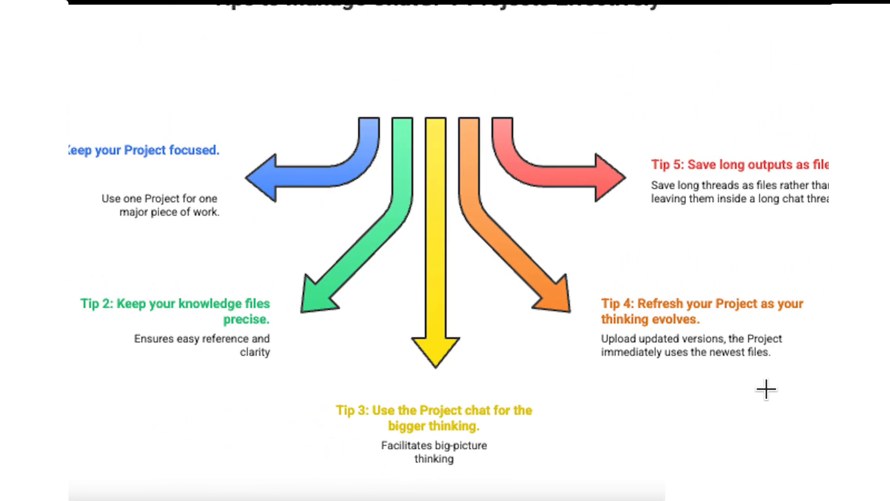
pyautogui.moveTo(739, 372)
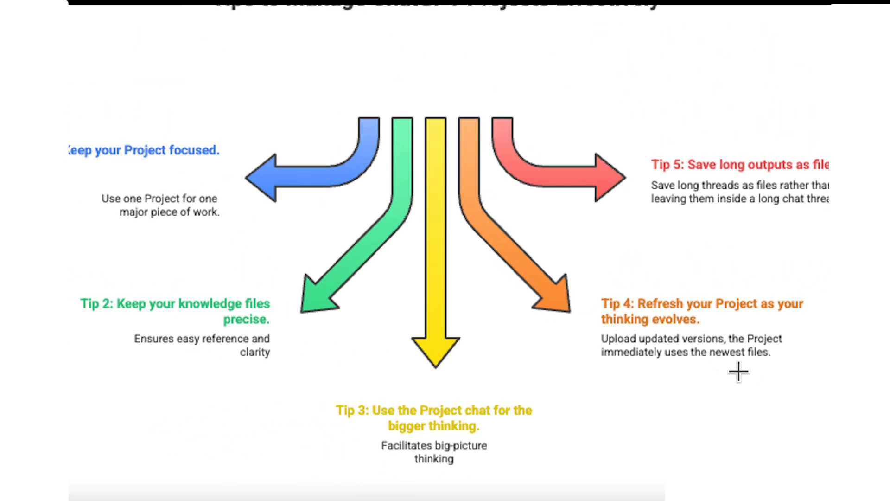